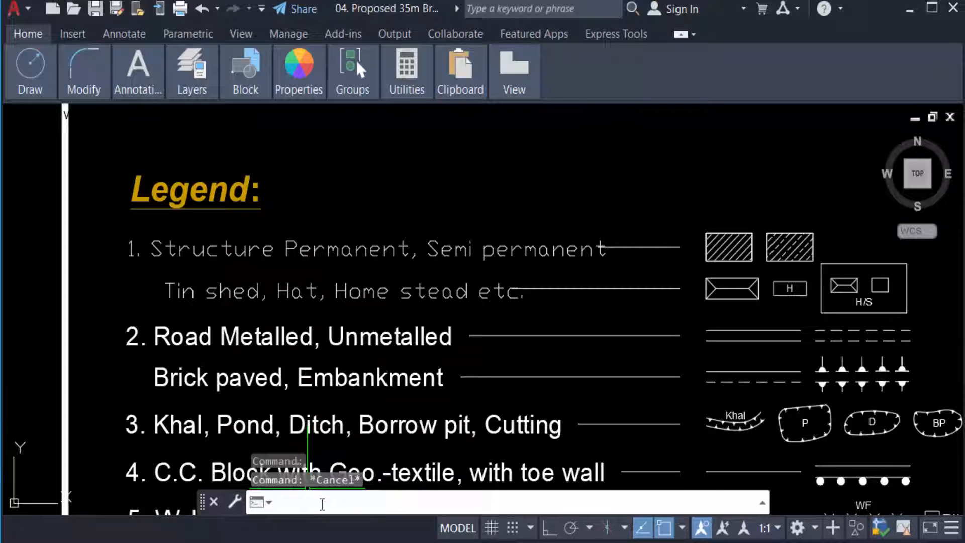
Start MATCHPROP (MA) using the '1. Structure Permanent' legend line as the source.
{"action": "type", "text": "MA"}
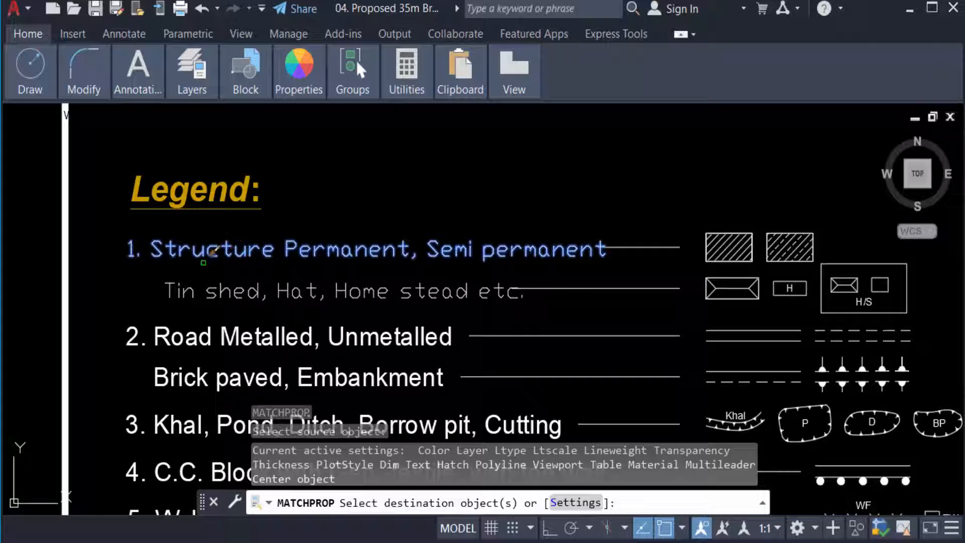
{"action": "mouse_move", "coordinate": [110, 286]}
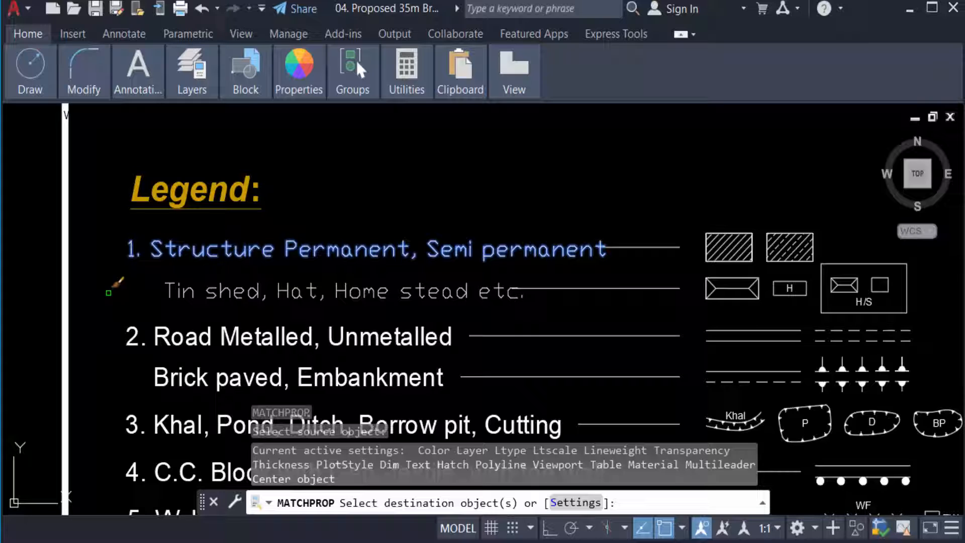
{"action": "mouse_move", "coordinate": [105, 279]}
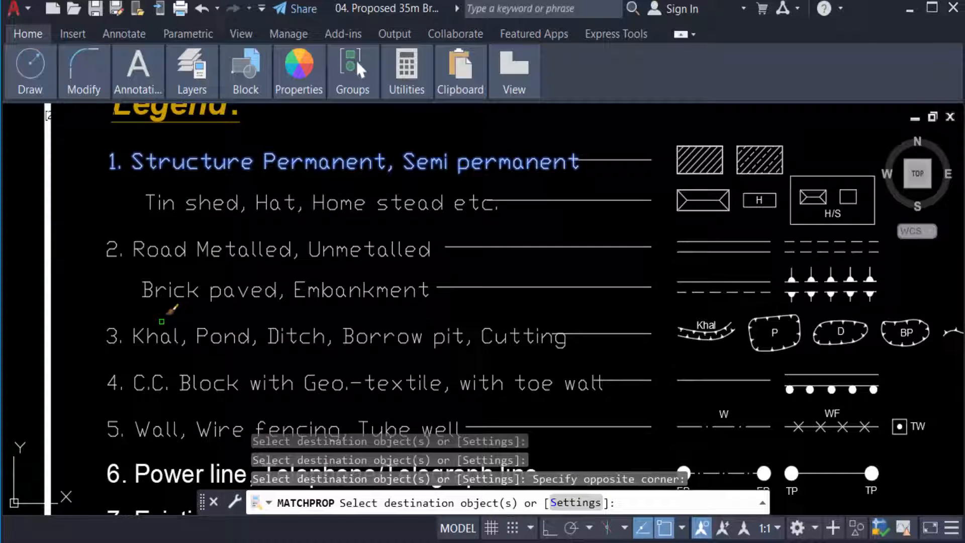
{"action": "mouse_move", "coordinate": [212, 203]}
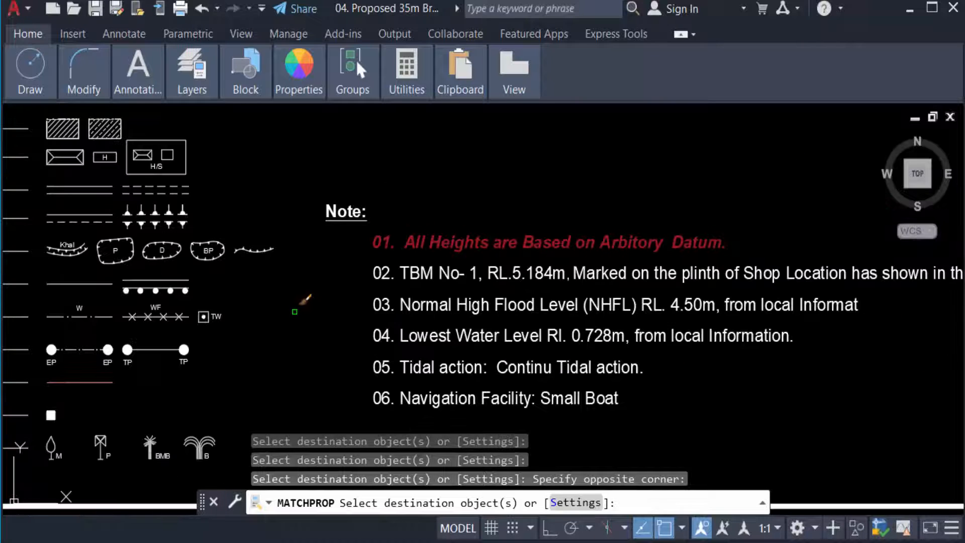
End Match Properties and open the Note paragraph text for in-place editing.
{"action": "key", "text": "Escape"}
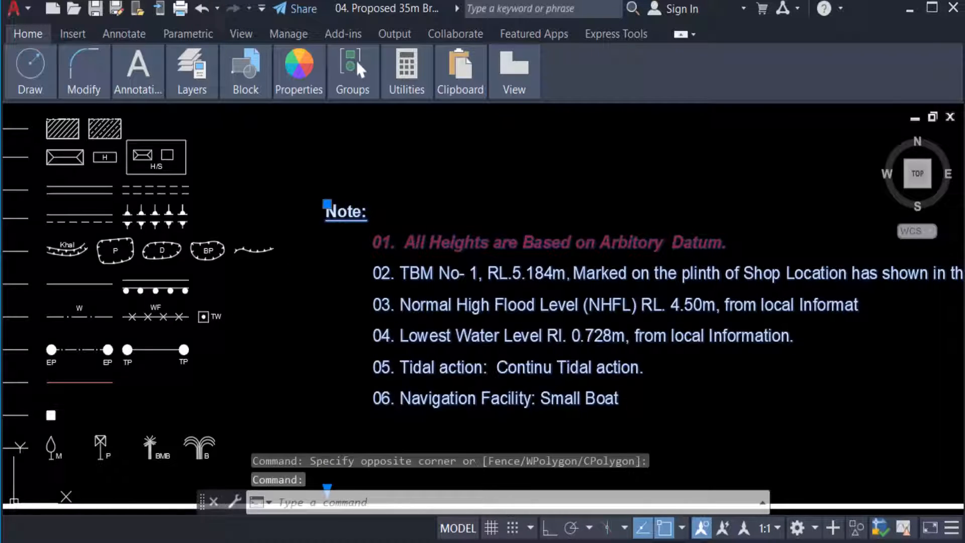
{"action": "double_click", "coordinate": [425, 242]}
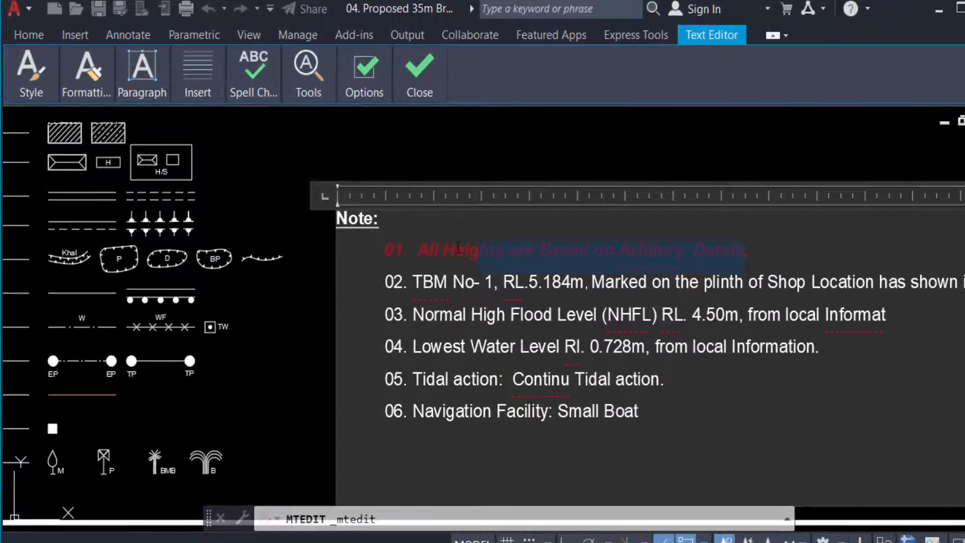
Match Note item 01's formatting to item 02, removing its red bold italic.
{"action": "left_click", "coordinate": [89, 74]}
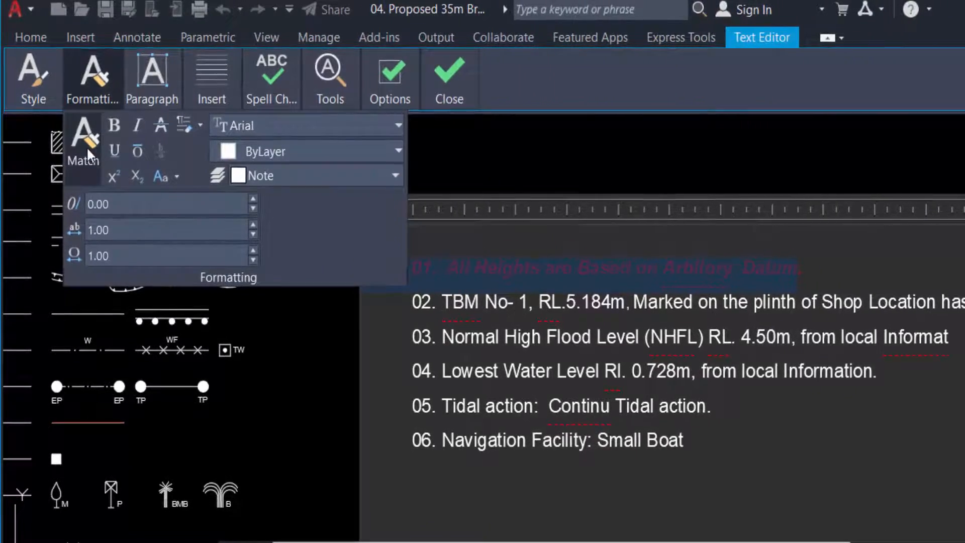
{"action": "mouse_move", "coordinate": [86, 139]}
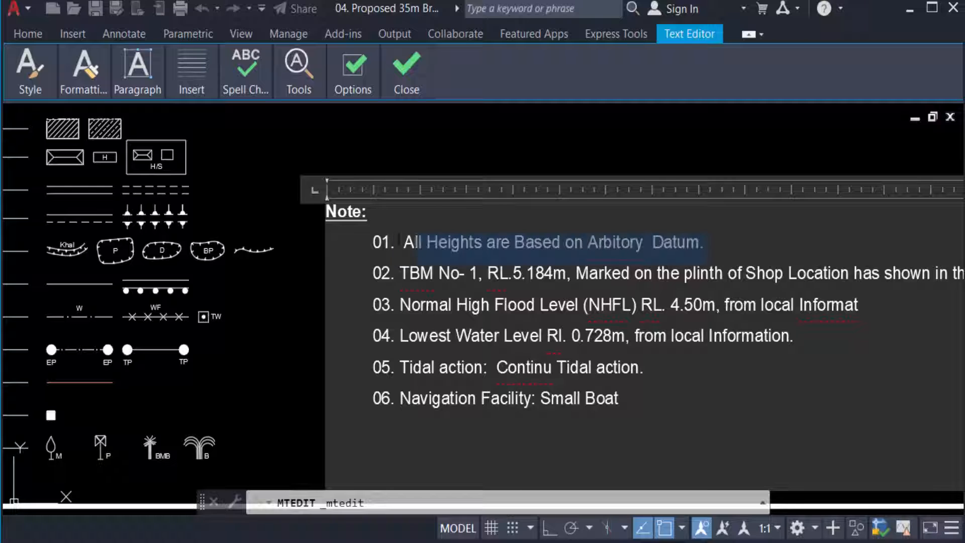
{"action": "left_click", "coordinate": [83, 71]}
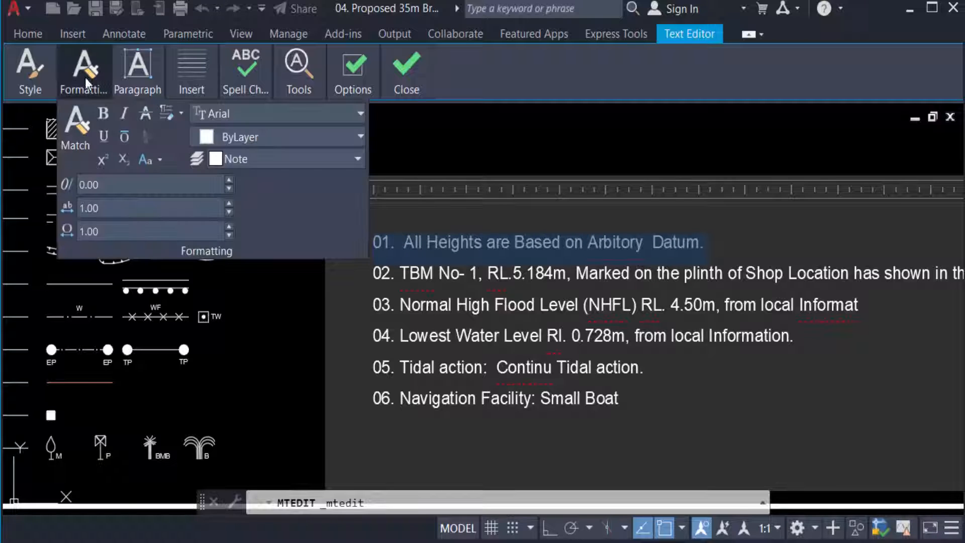